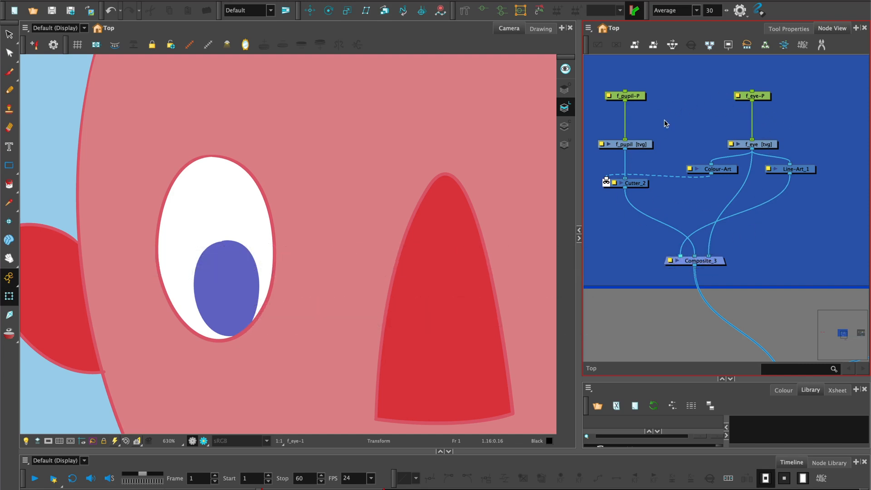
mouse_move(730, 197)
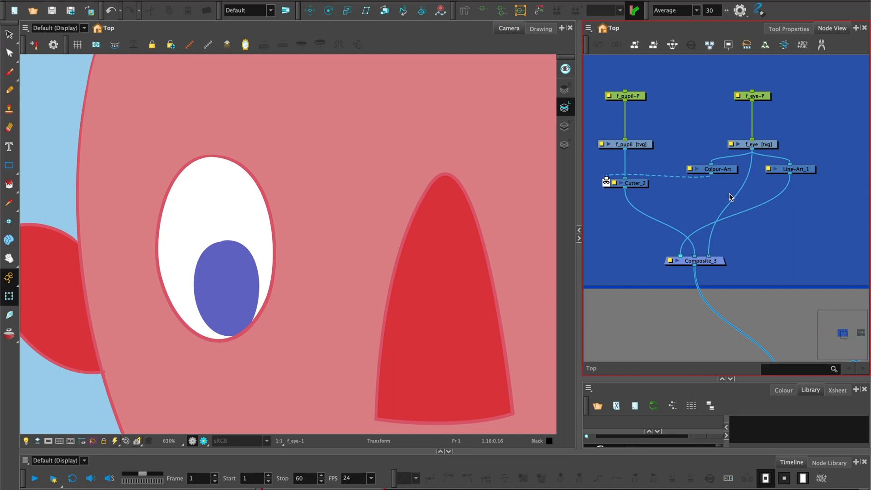
mouse_move(737, 195)
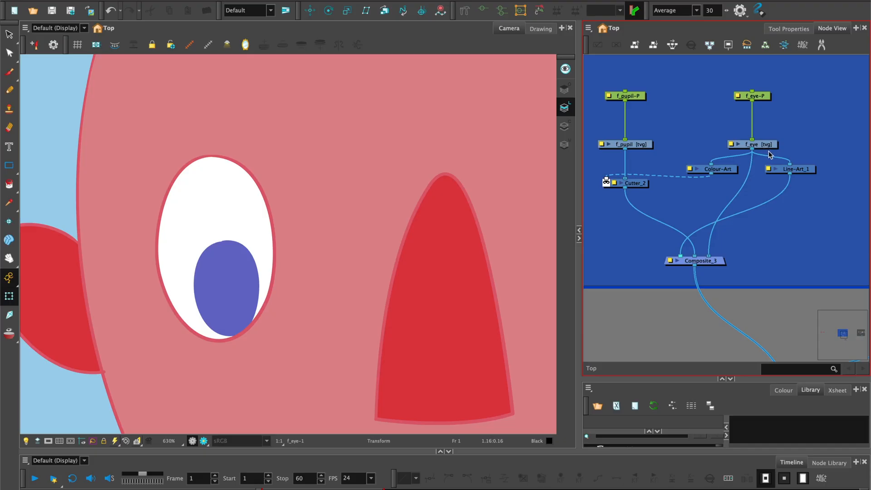
mouse_move(771, 156)
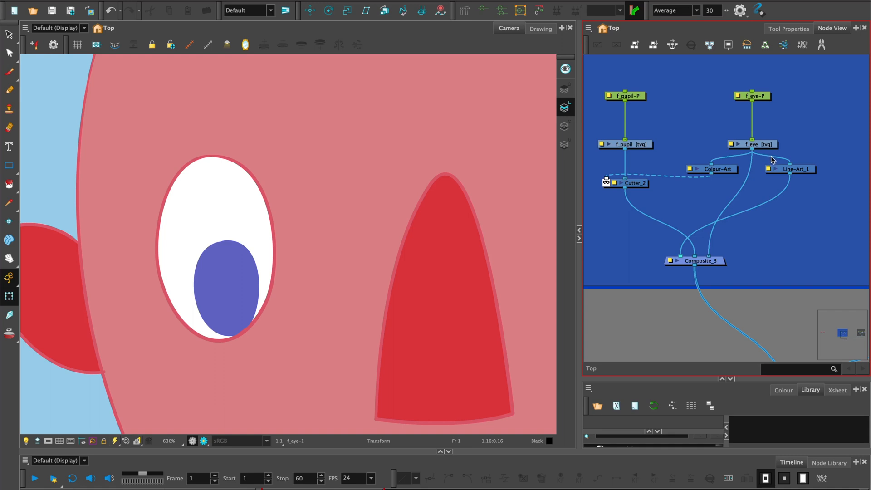
mouse_move(769, 146)
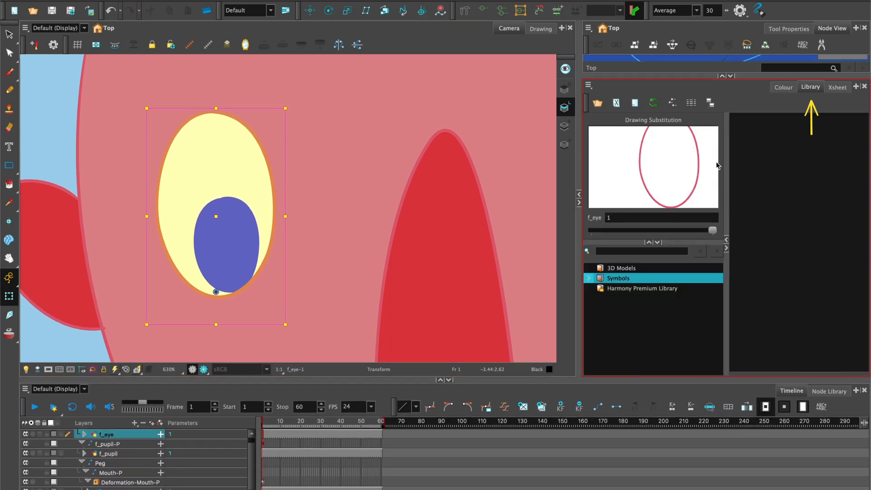
mouse_move(643, 186)
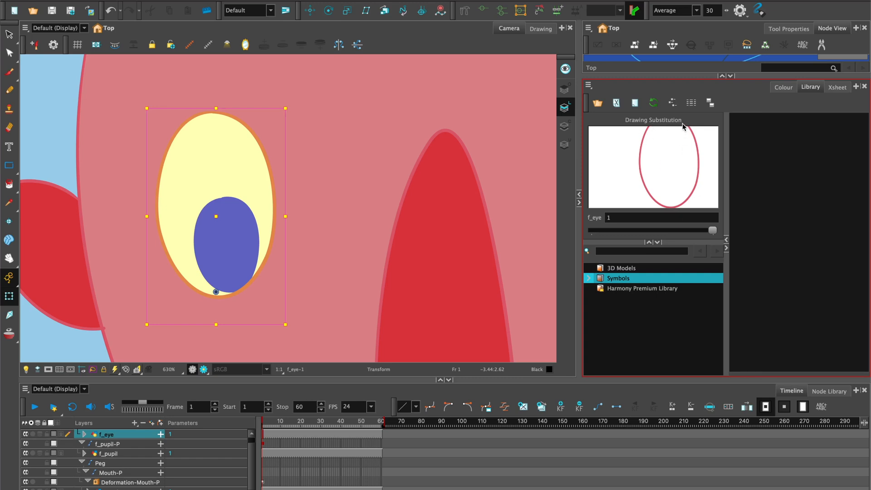
click(662, 217)
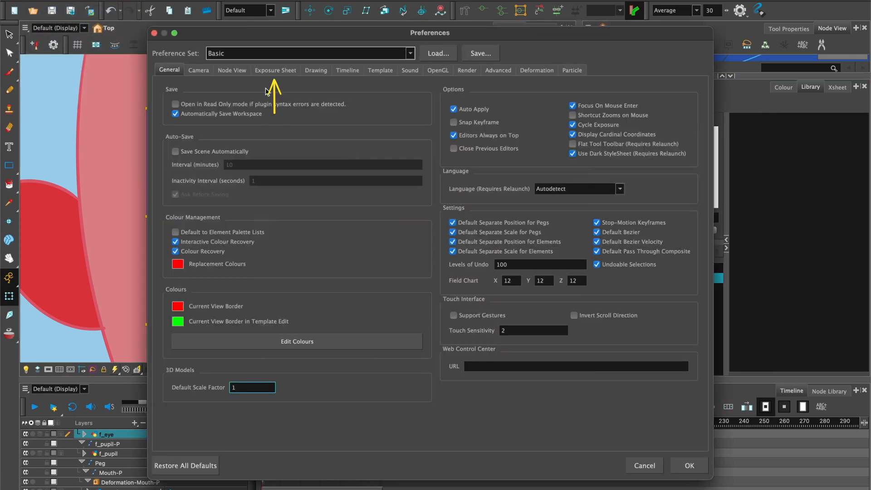
click(275, 70)
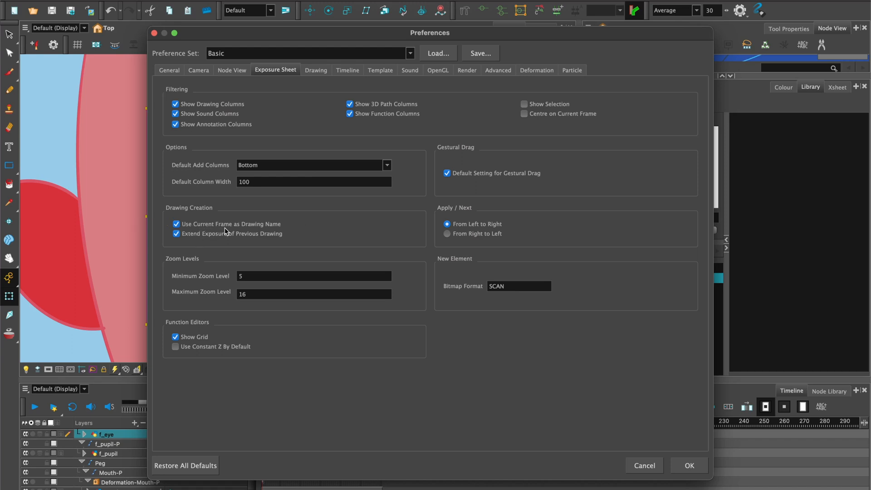
click(689, 465)
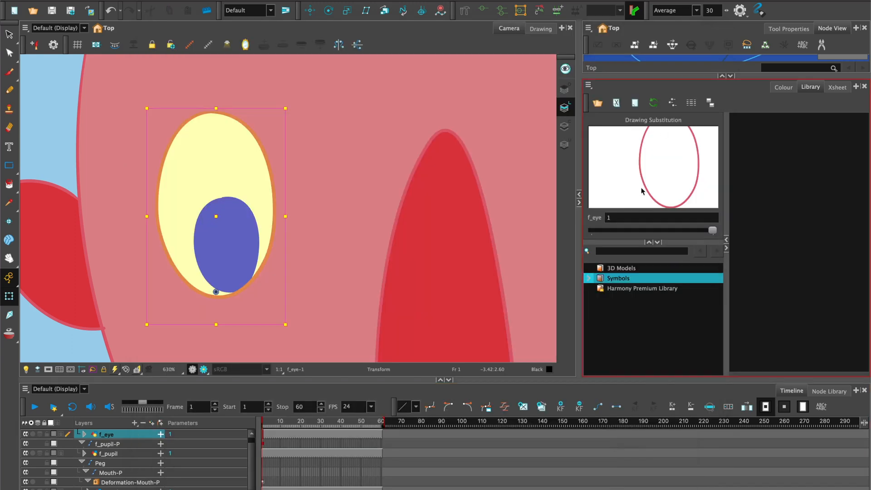
Step: Show the f_eye outline drawing on its own in the Drawing view at frame 2
click(661, 217)
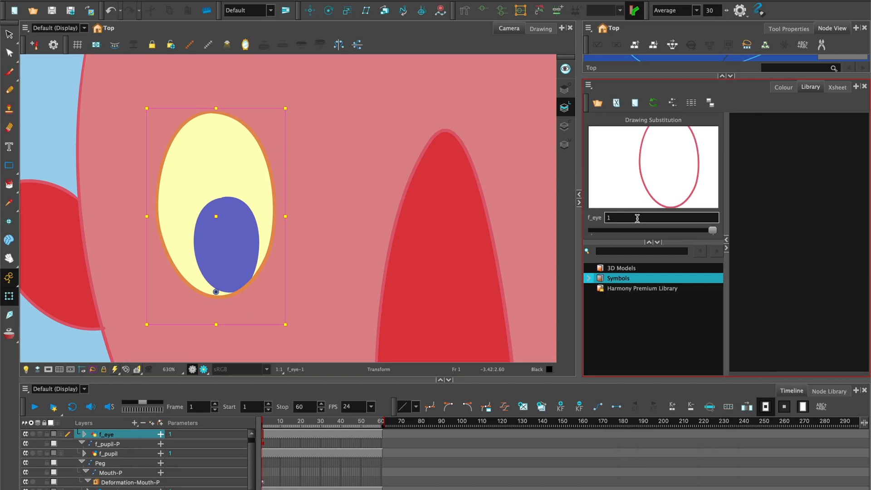
click(539, 28)
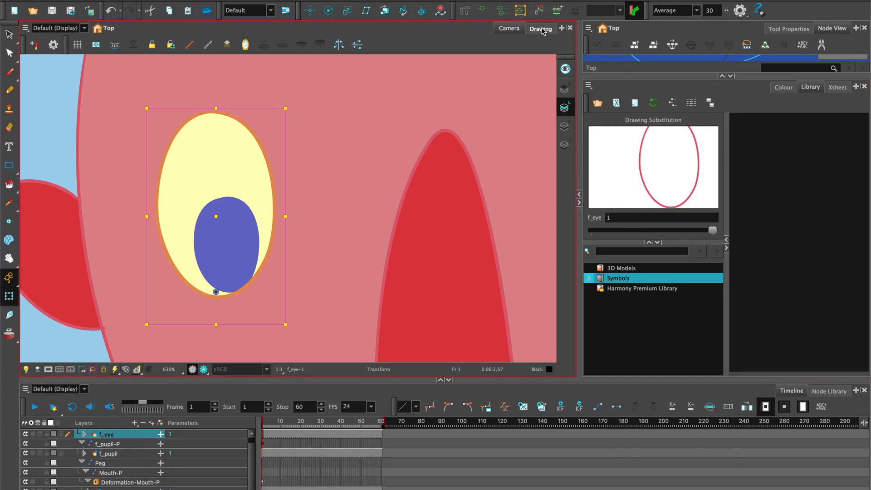
click(541, 29)
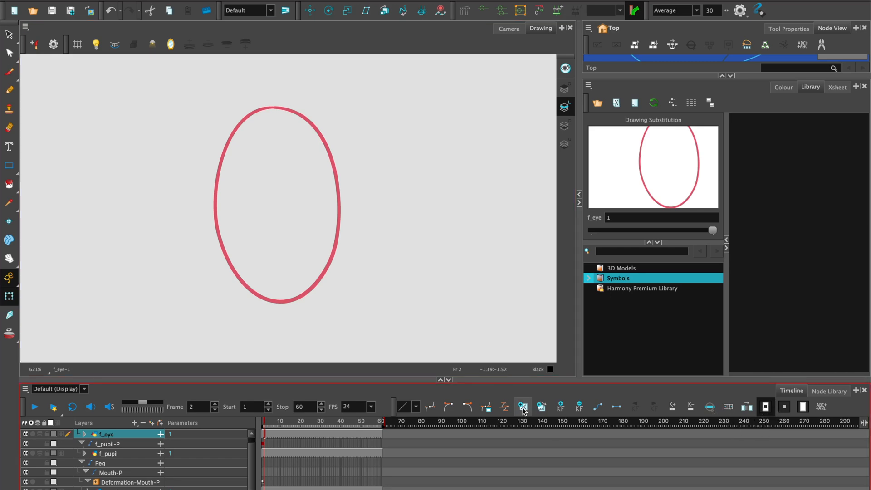
mouse_move(523, 407)
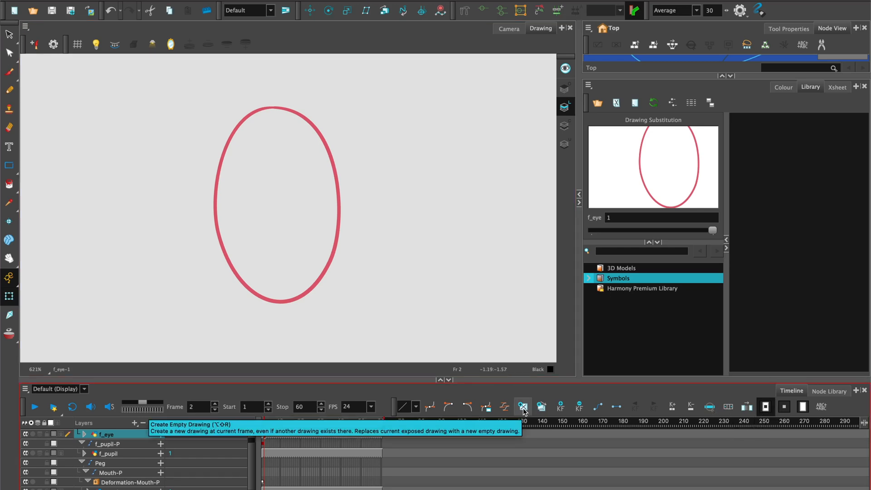
Step: Create an empty drawing 2 at frame 2 and switch to the Pencil with onion skin for the next oval
click(523, 407)
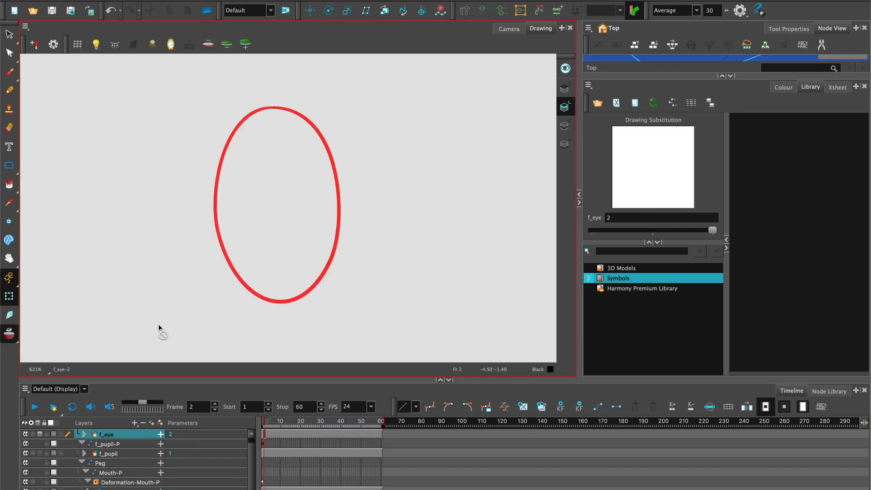
click(9, 89)
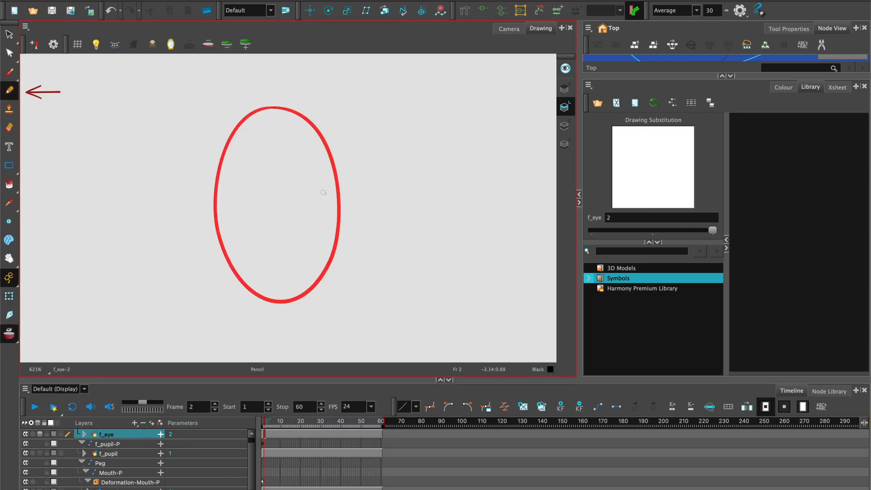
click(783, 87)
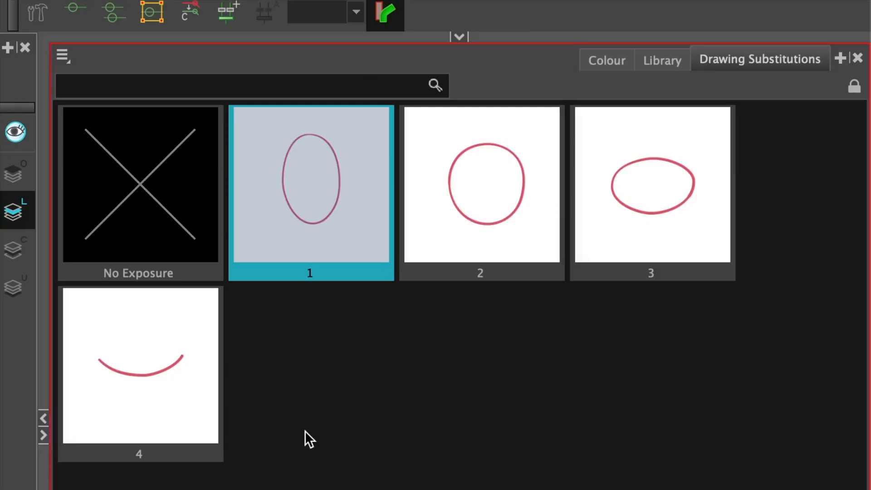
Step: Bring up the Drawing Substitutions view showing the eye's four blink drawings
click(63, 56)
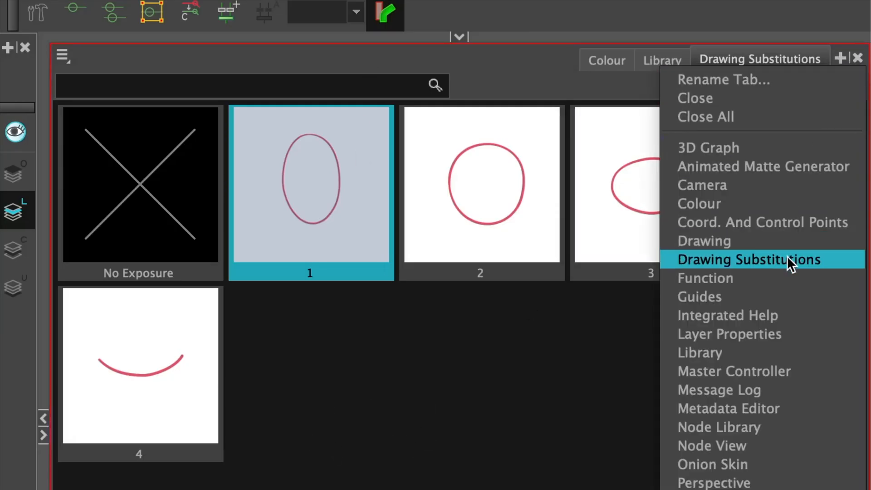
click(747, 259)
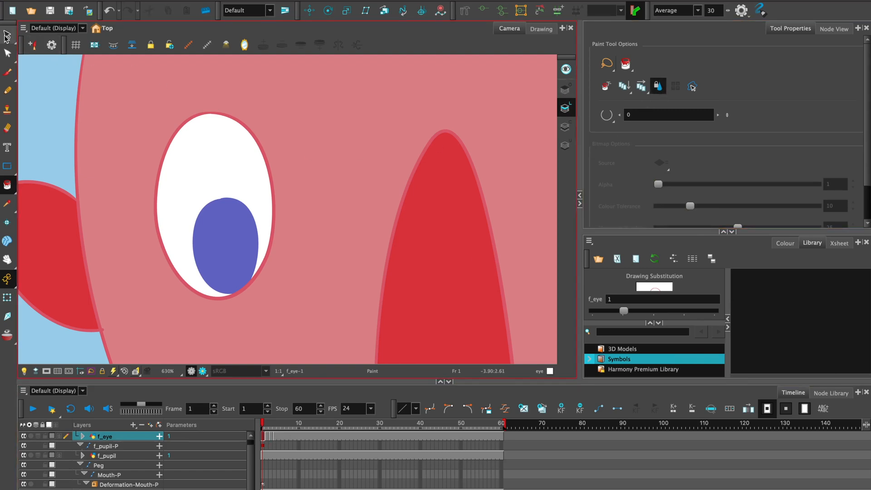
Step: Enable Apply to All Frames and show the second eye drawing by itself
click(7, 35)
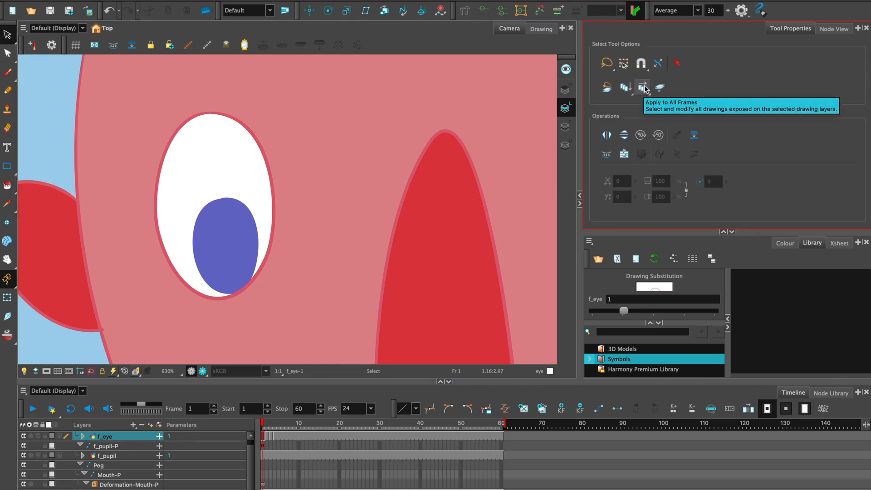
click(642, 87)
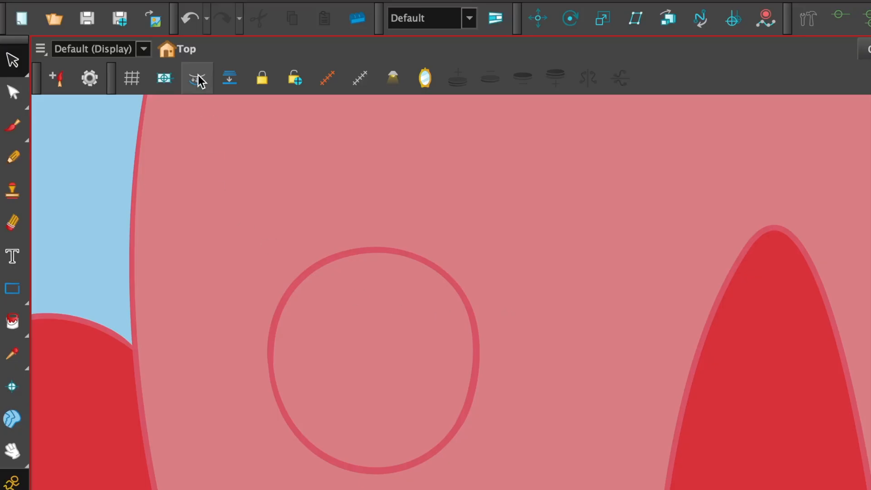
mouse_move(197, 78)
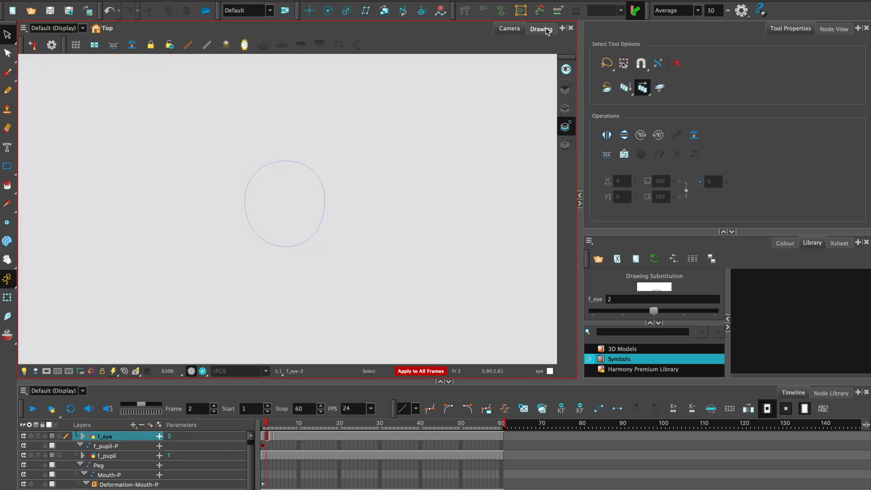
click(540, 28)
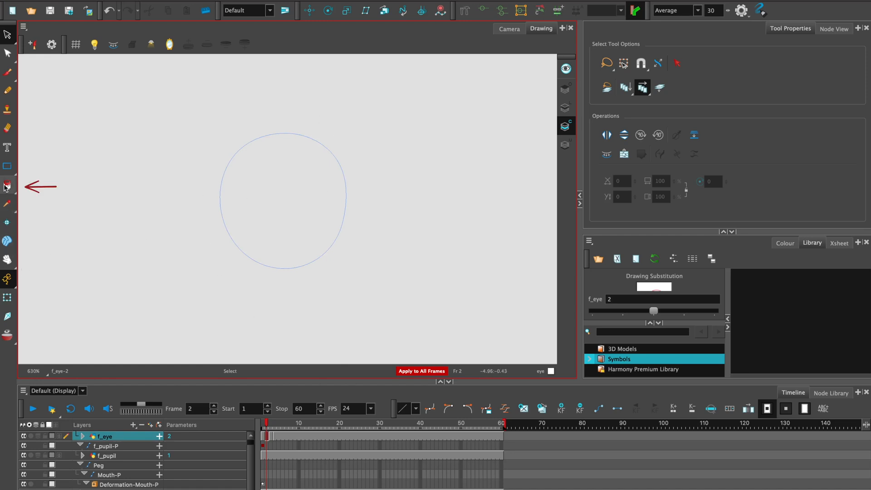
Step: Fill the inside of the eye outline with the eye colour using the Paint tool
click(7, 186)
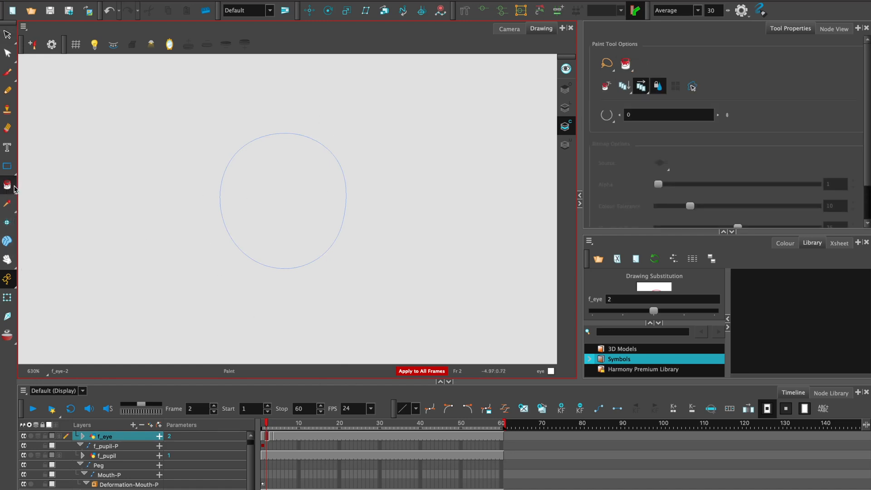
click(784, 244)
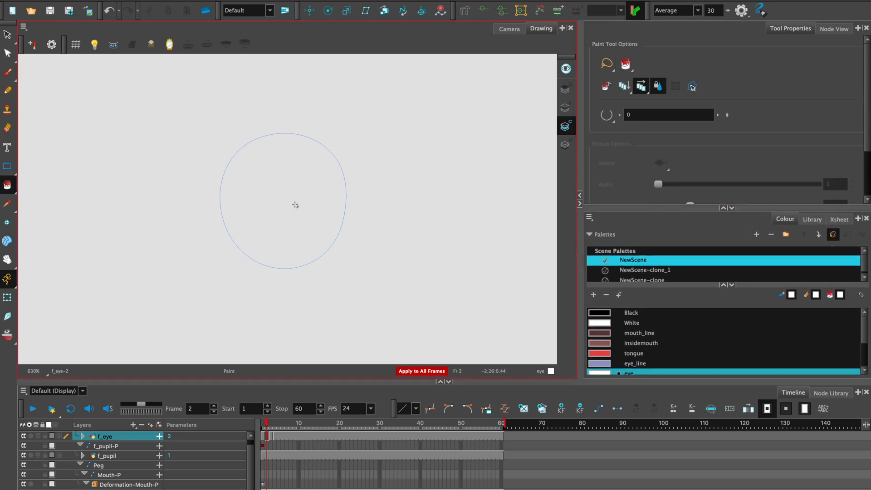
click(294, 204)
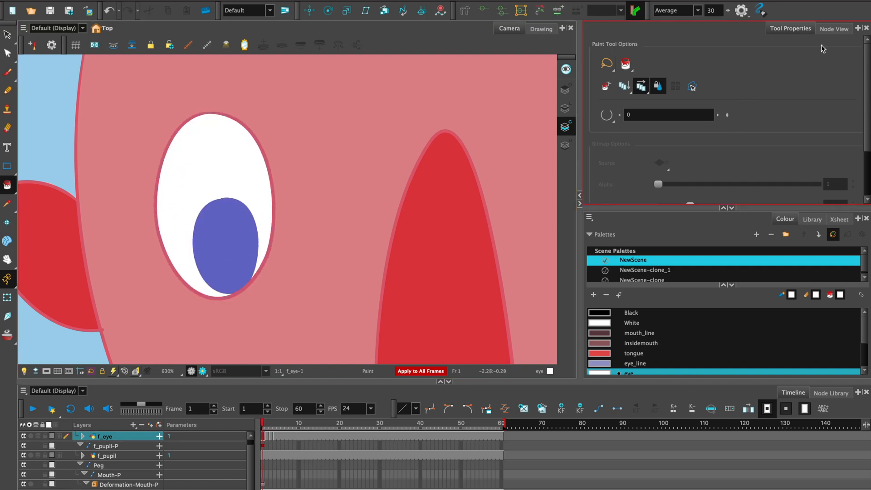
Step: Show the eye's Colour-Art/Line-Art node graph and step frames 2 and 1 to compare the drawings
click(834, 28)
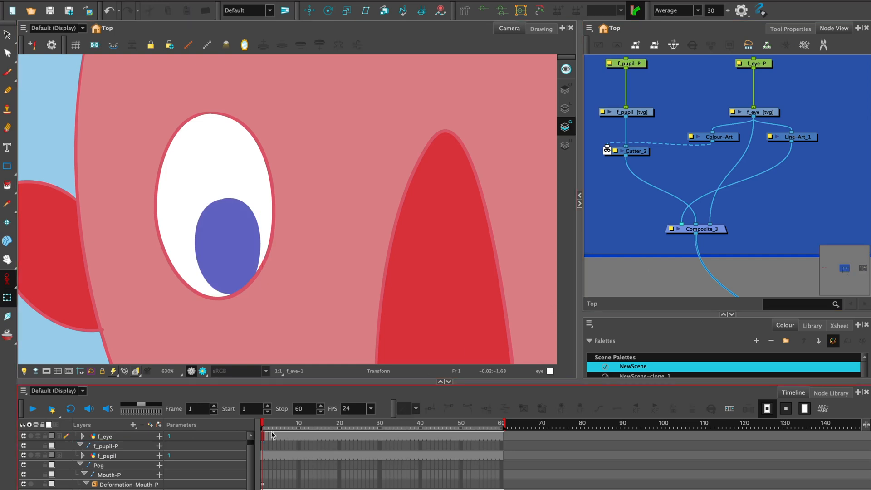
mouse_move(398, 393)
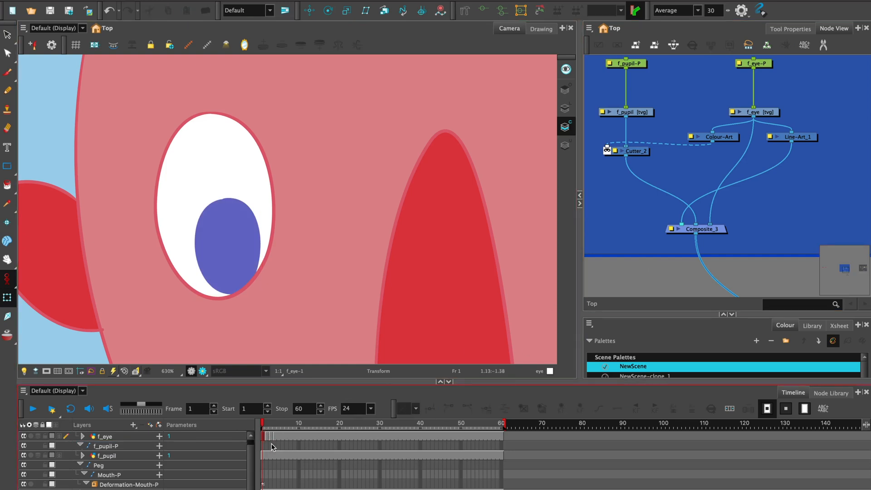
click(267, 435)
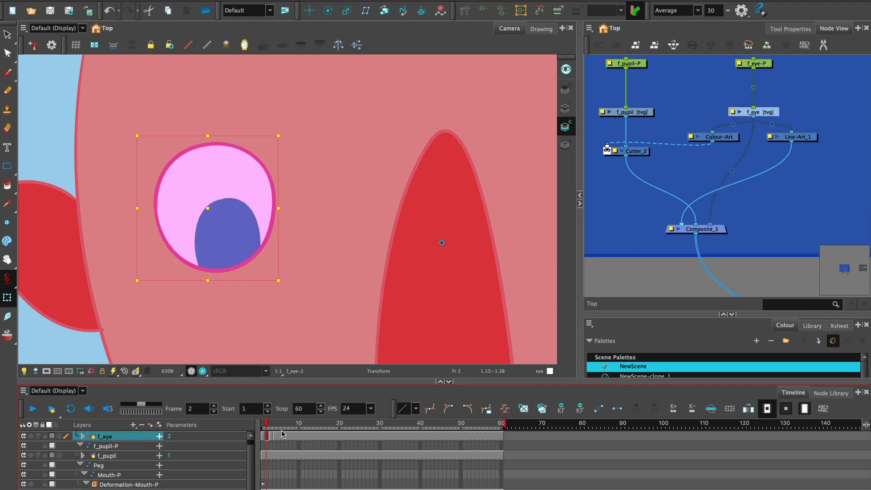
mouse_move(279, 441)
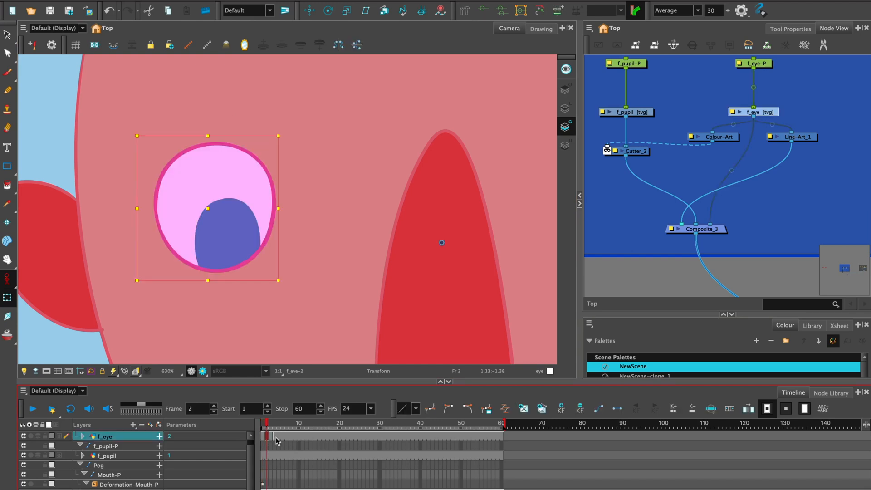
click(273, 437)
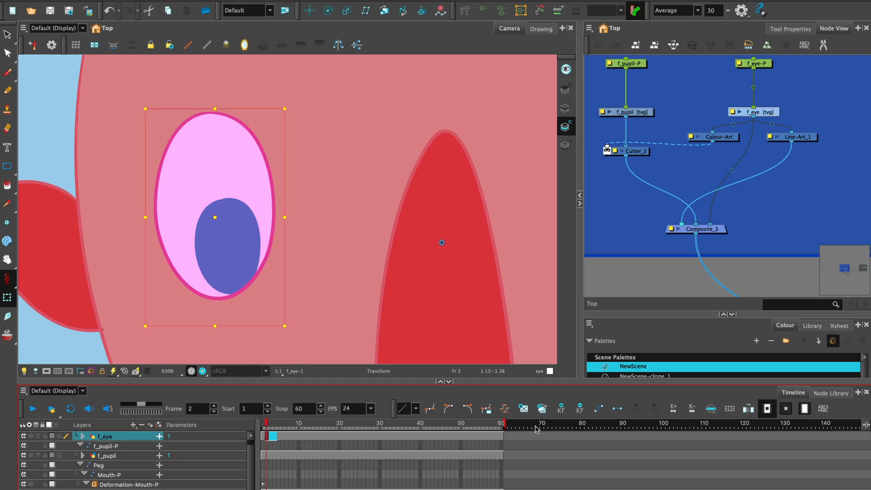
click(264, 437)
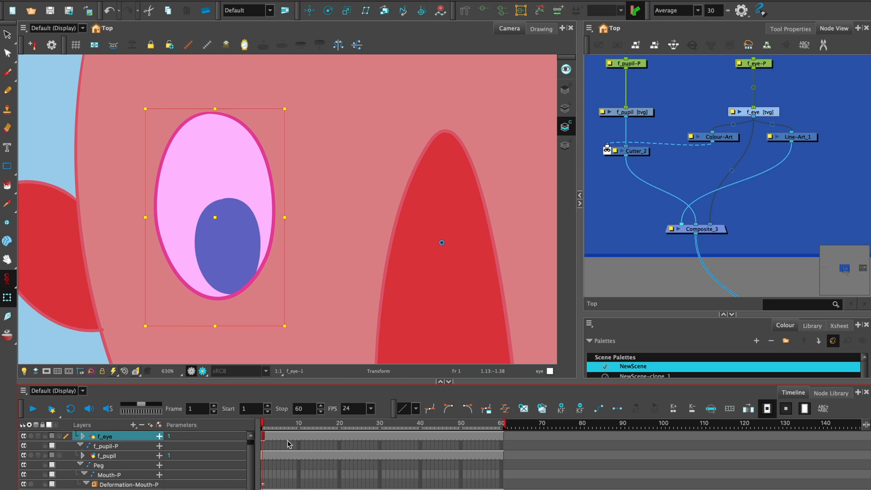
mouse_move(519, 438)
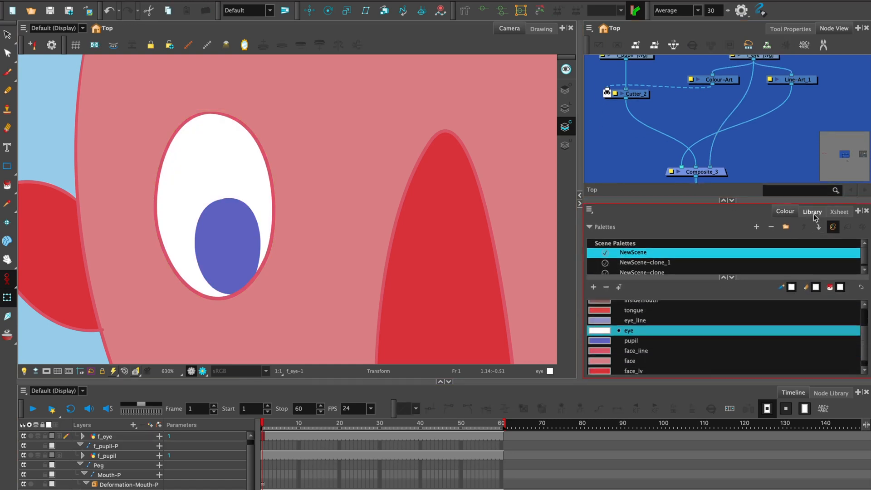
Step: Select the f_eye layer in the Library and slide its substitution to drawing 3, the half-closed eye
click(812, 211)
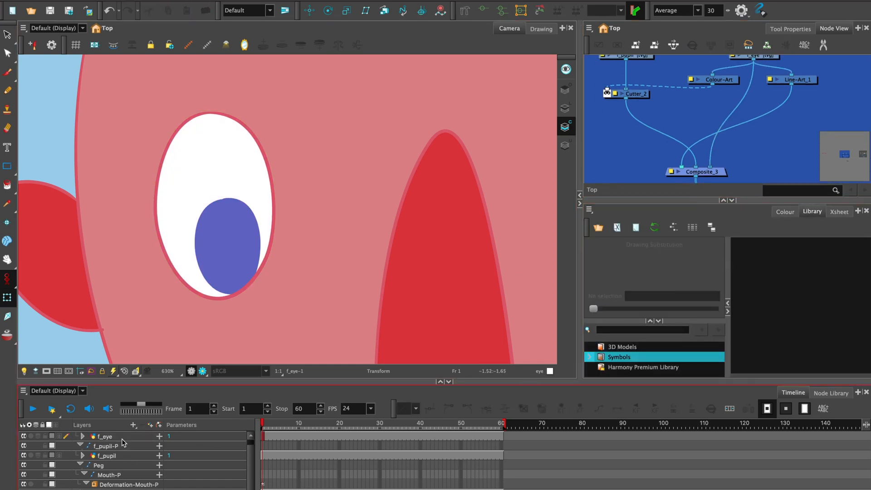
click(103, 437)
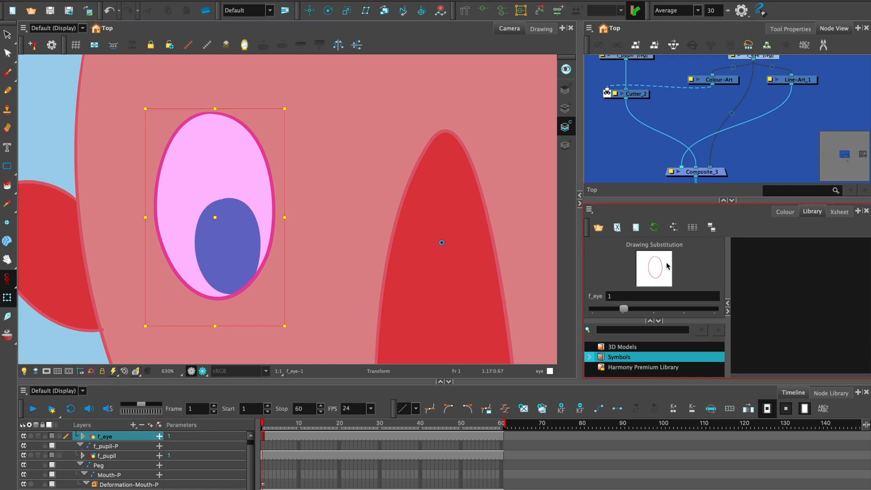
key([)
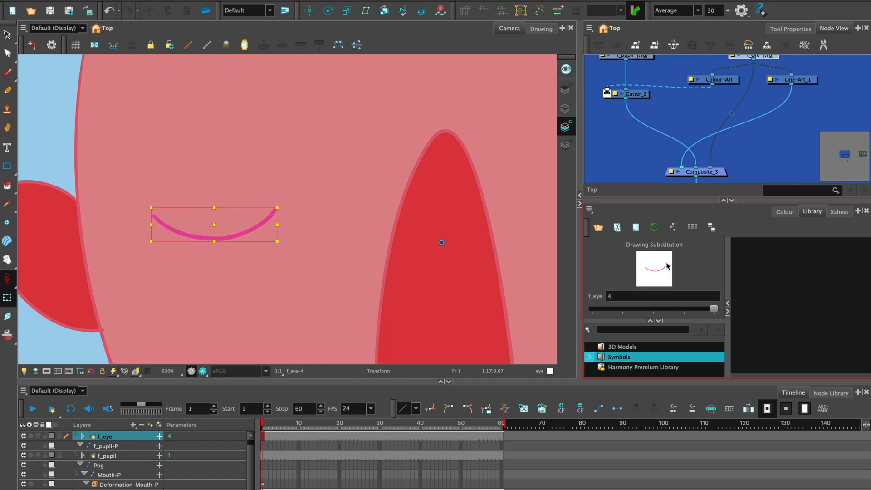
drag(714, 309, 685, 309)
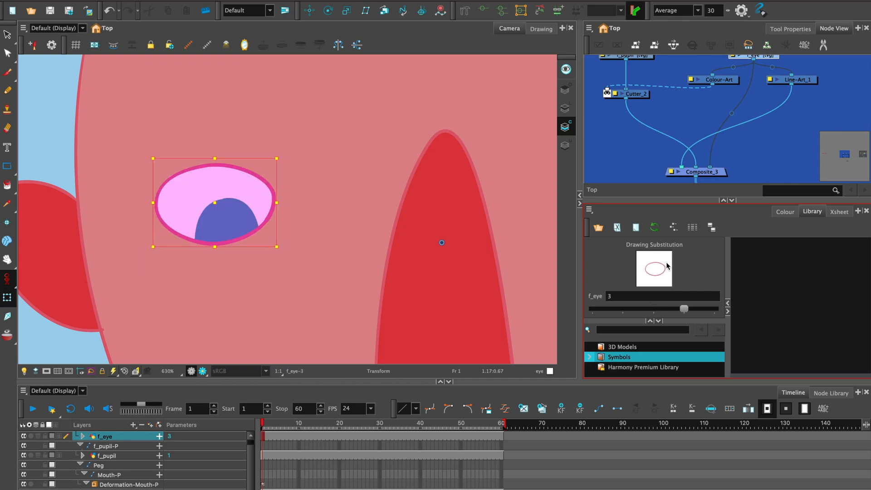